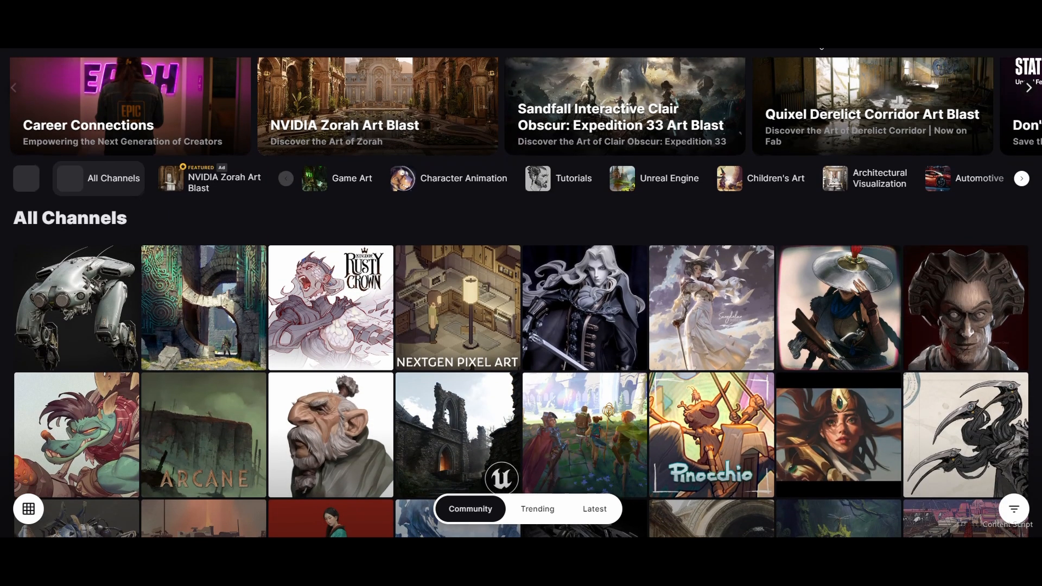
pyautogui.scroll(-3)
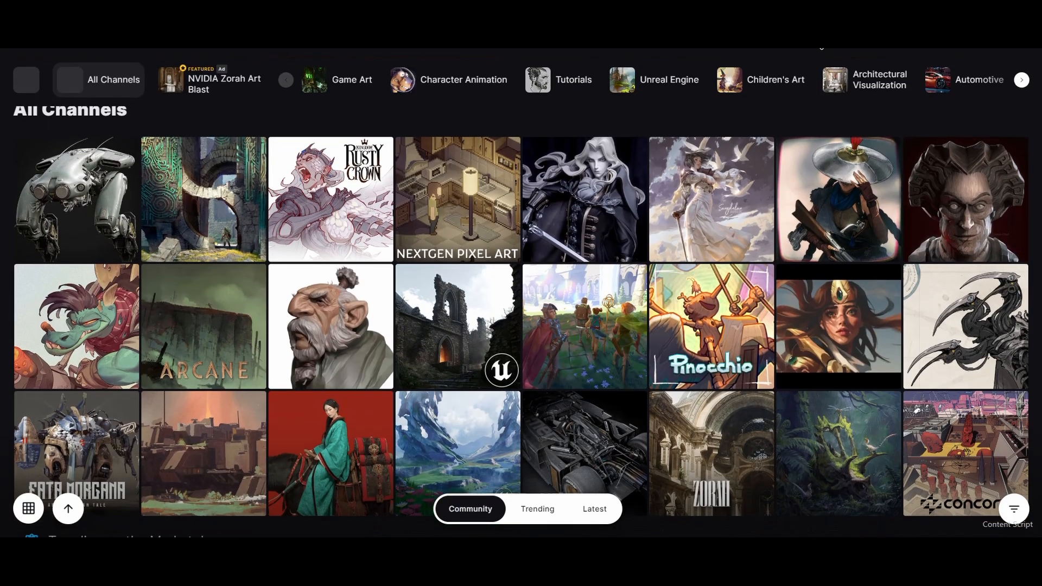
pyautogui.scroll(-3)
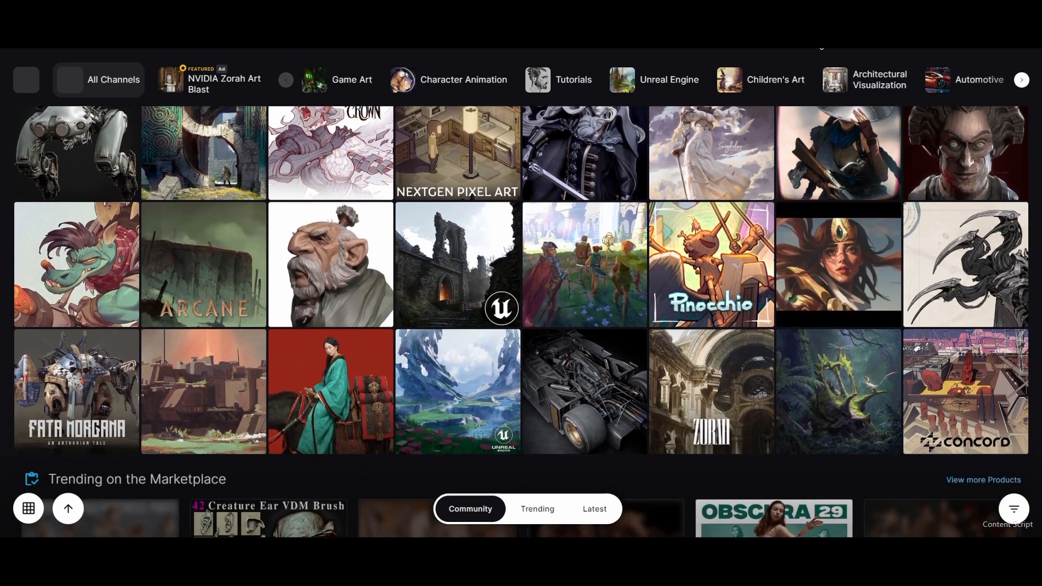